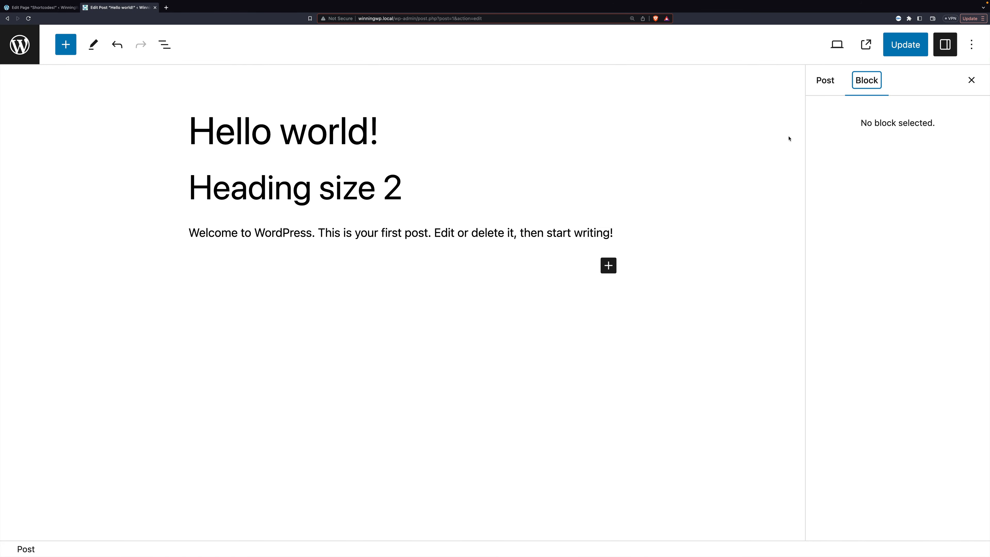
pyautogui.moveTo(392, 142)
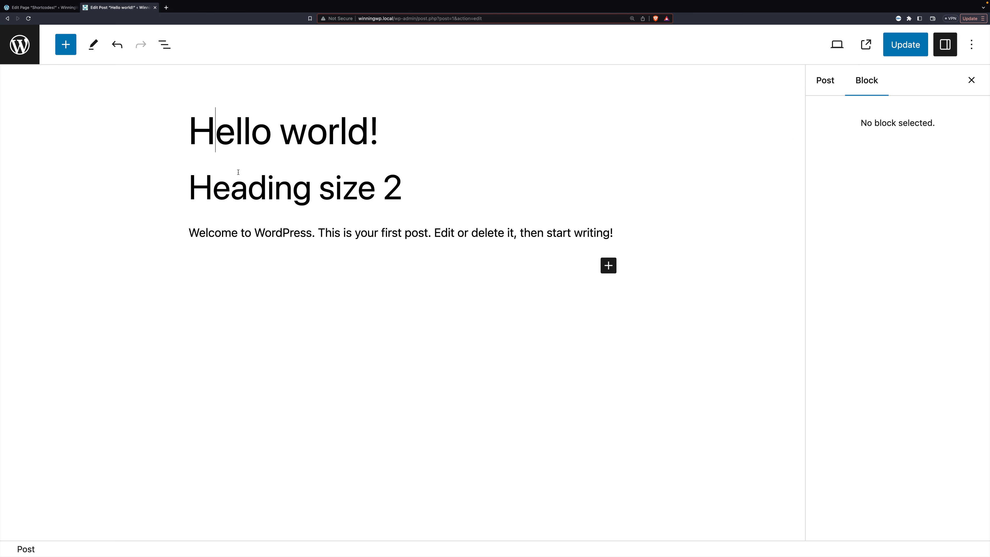
# - Select 'Heading size 2' and set its size to XL after trying M and XXL, leaving weight default
pyautogui.doubleClick(250, 188)
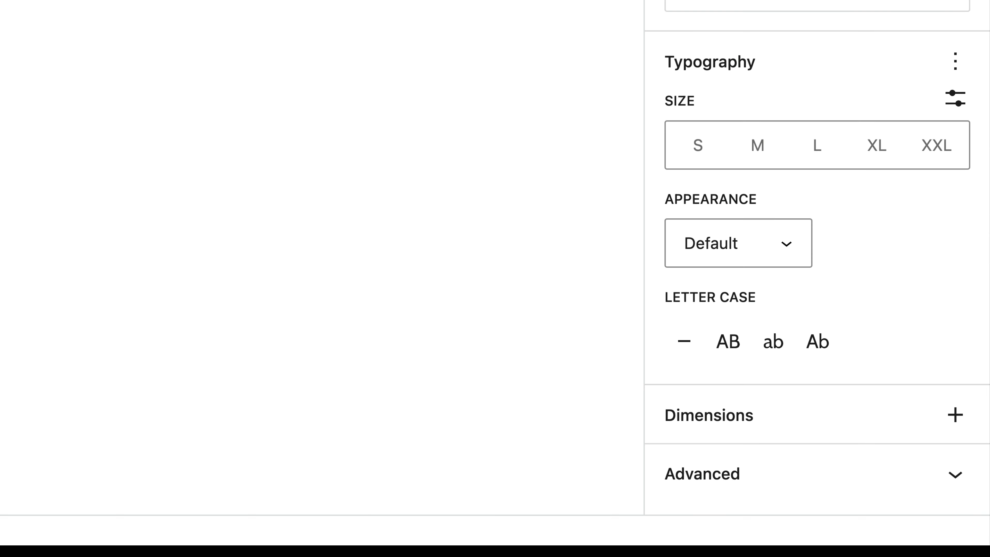
pyautogui.moveTo(743, 93)
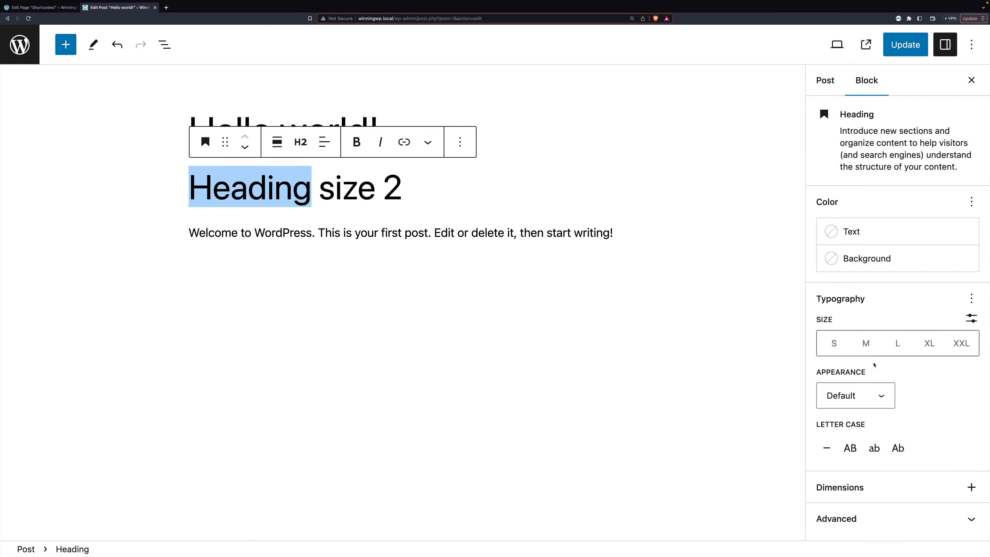
pyautogui.click(866, 343)
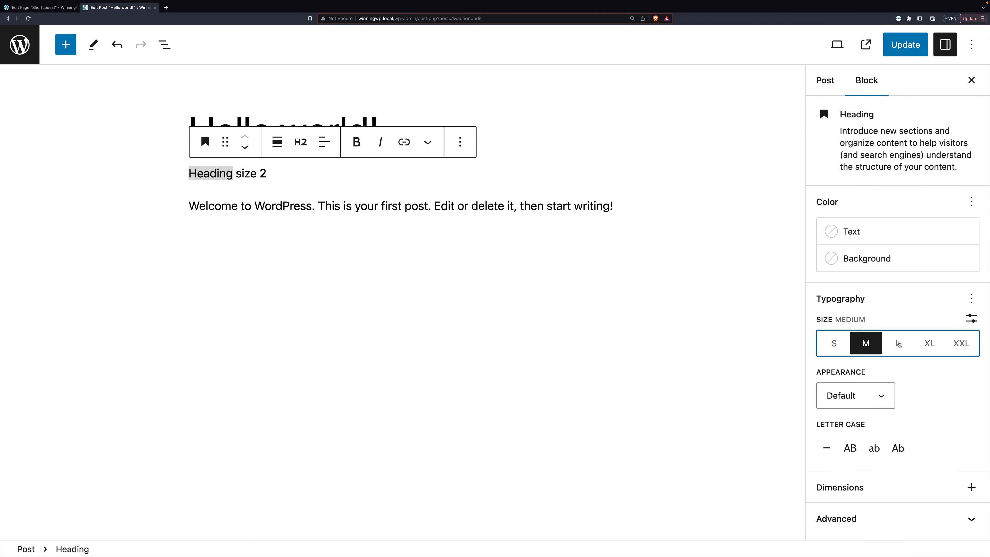
pyautogui.click(960, 342)
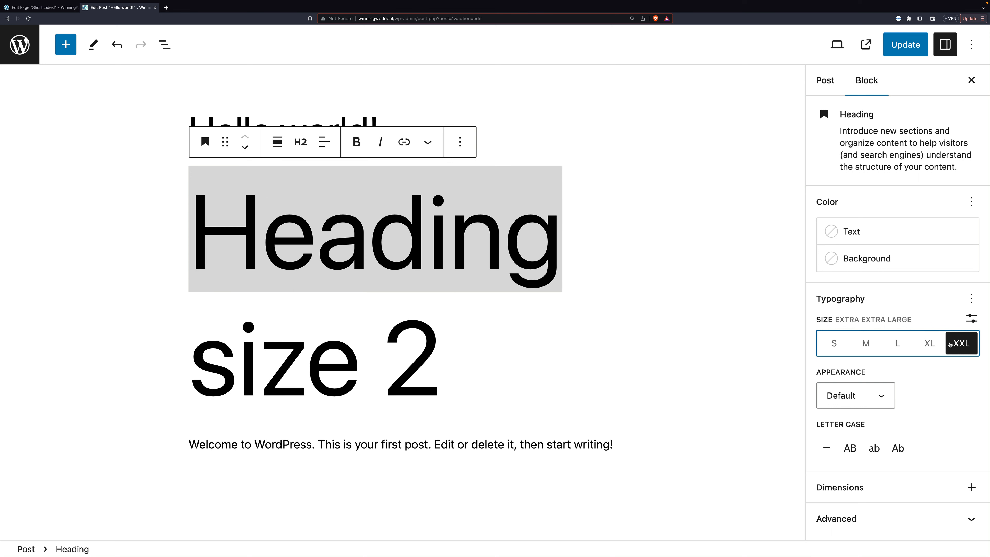
pyautogui.click(929, 343)
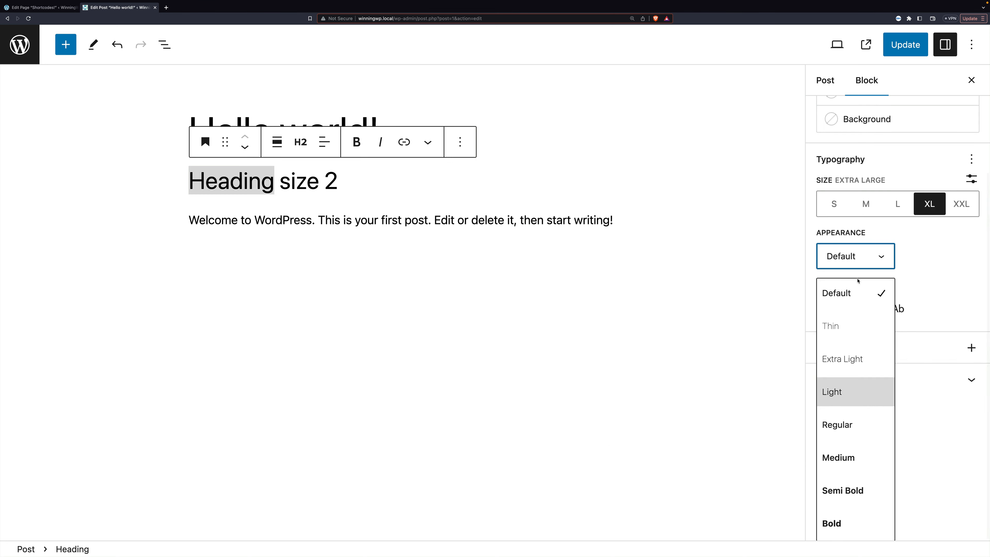
pyautogui.click(855, 256)
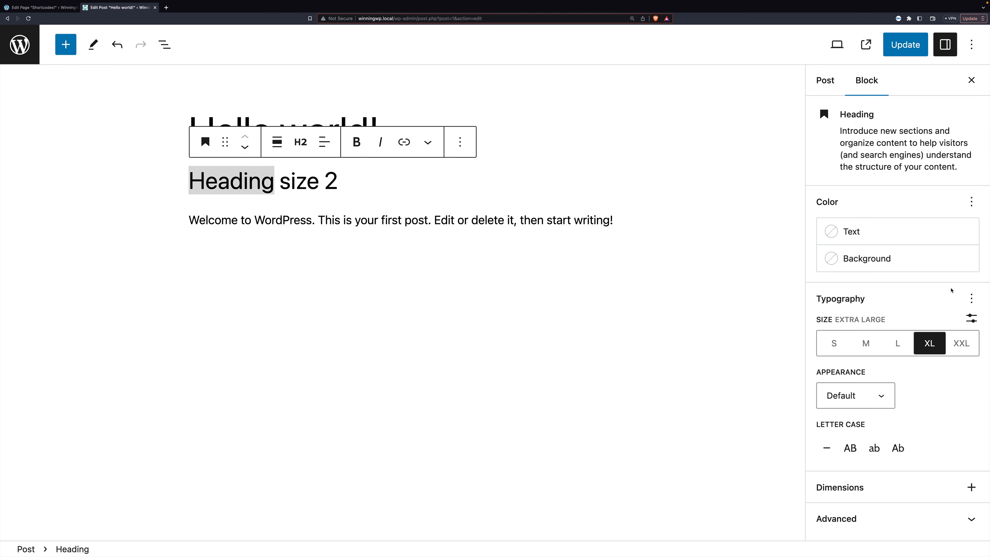
pyautogui.moveTo(849, 448)
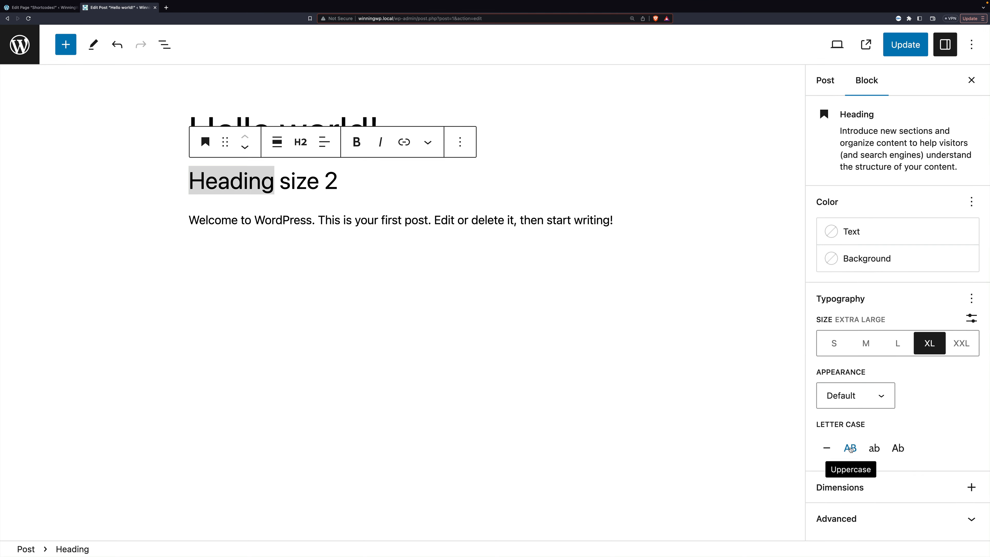
# - Set letter case to none and enable Font family, Line height, Letter spacing and Text decoration controls
pyautogui.click(897, 448)
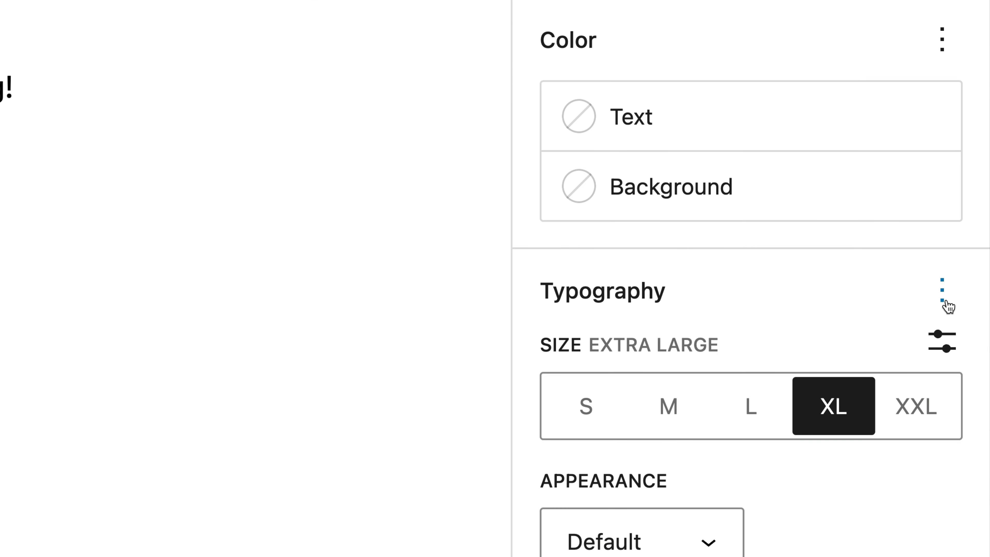
pyautogui.click(970, 299)
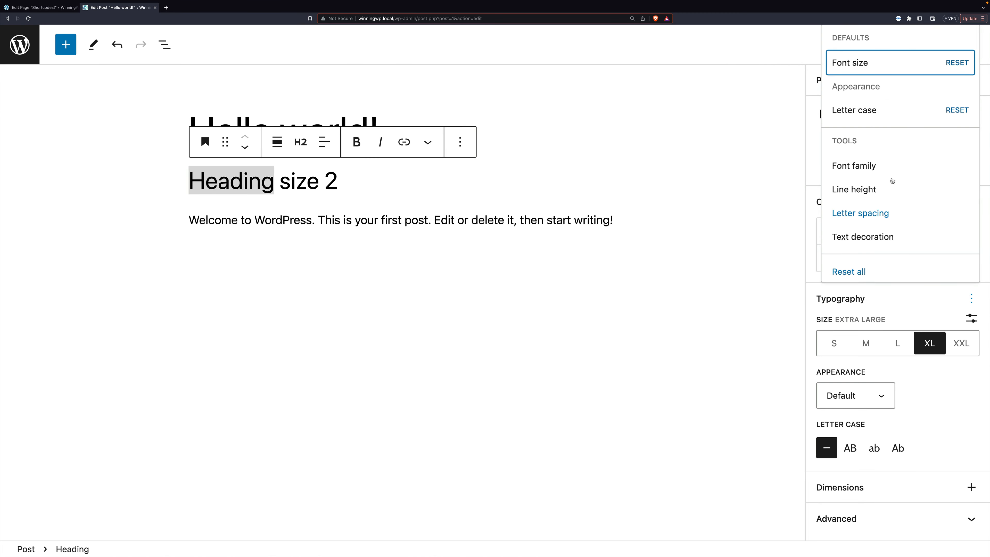
pyautogui.click(854, 189)
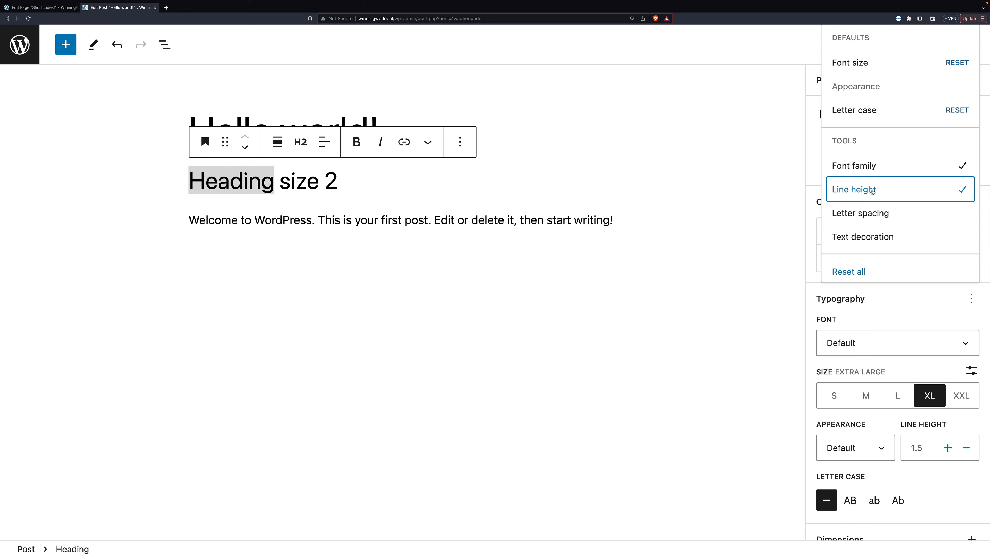
pyautogui.click(863, 236)
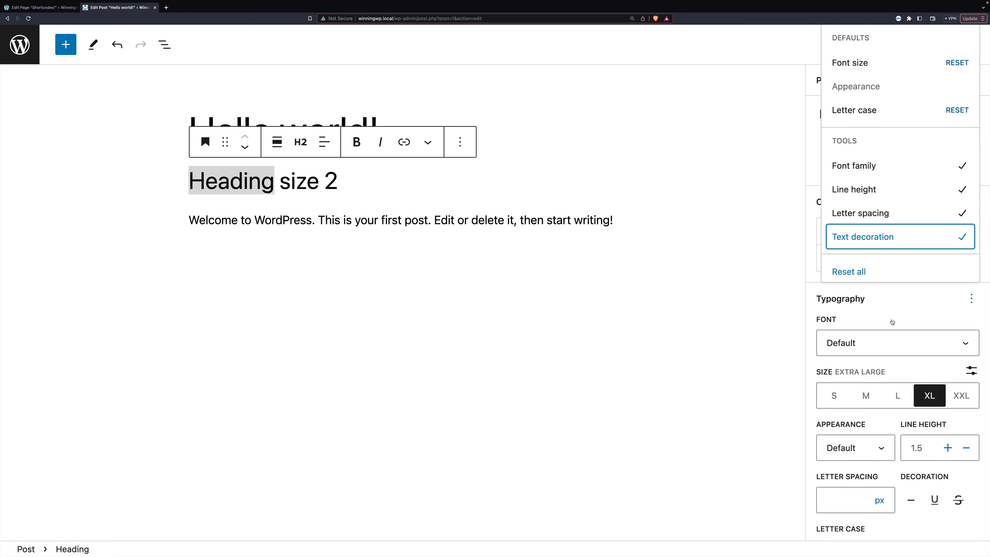
pyautogui.click(896, 343)
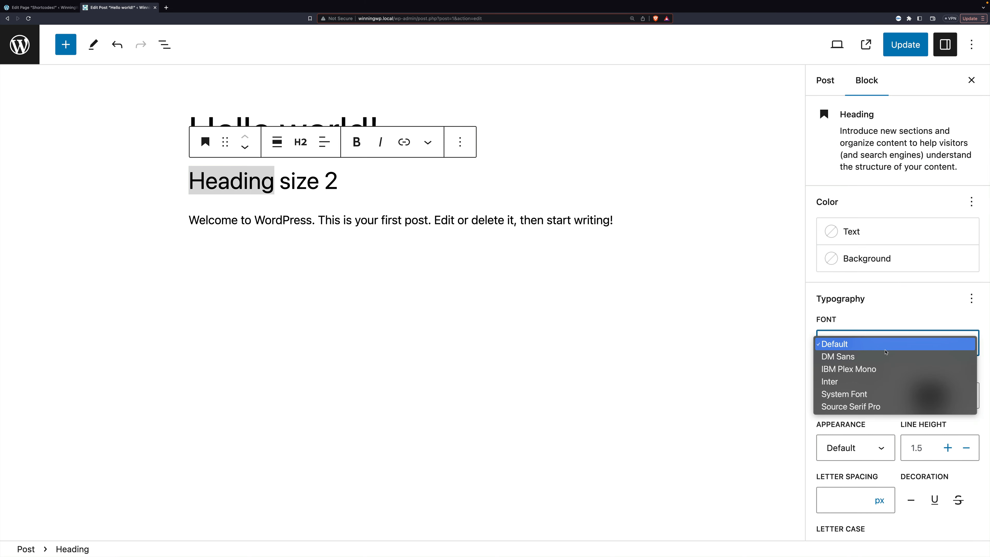
# - Set the heading font to DM Sans, then change it to System Font
pyautogui.click(837, 356)
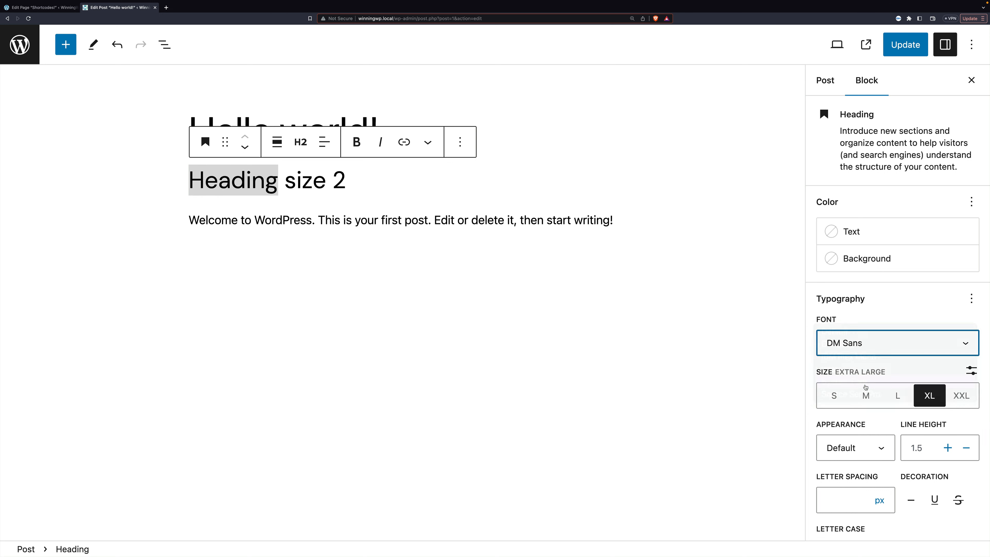
pyautogui.click(896, 343)
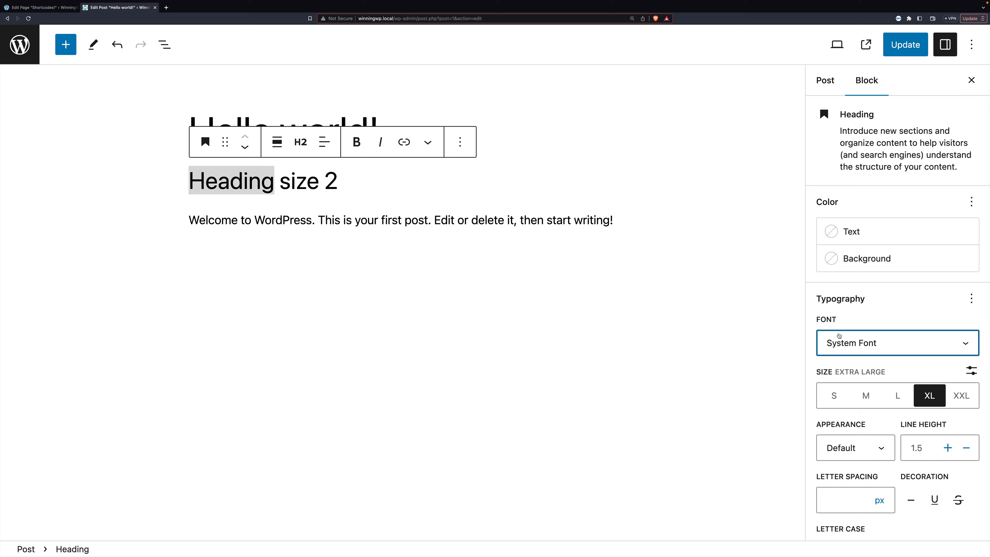
pyautogui.click(417, 220)
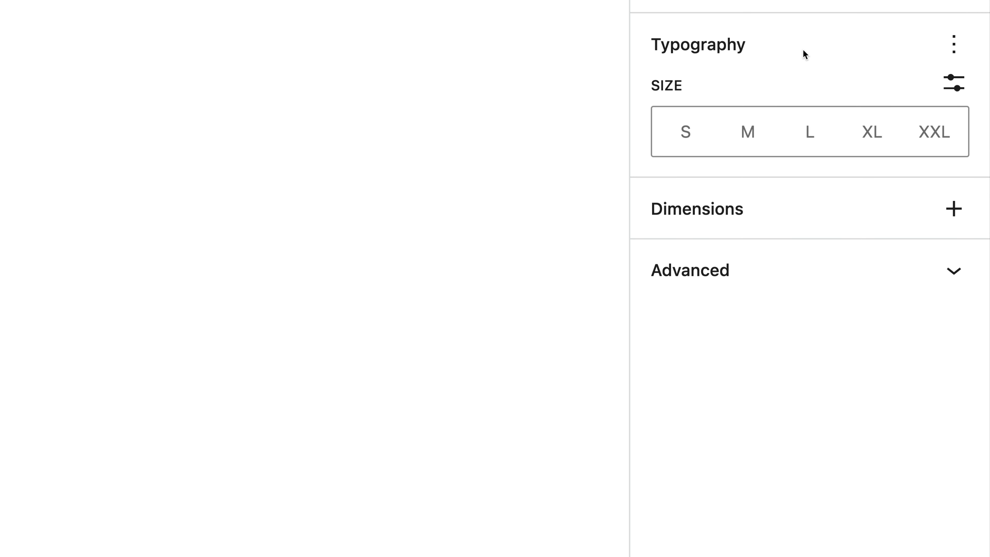
# - Enable Font family, Appearance, Line height and Letter spacing controls for the paragraph block
pyautogui.click(953, 44)
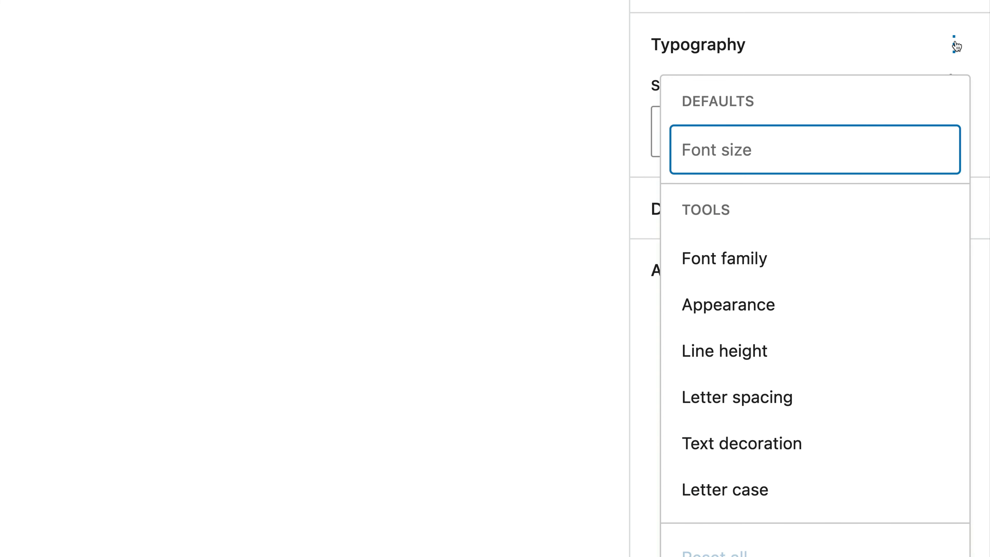
pyautogui.click(737, 397)
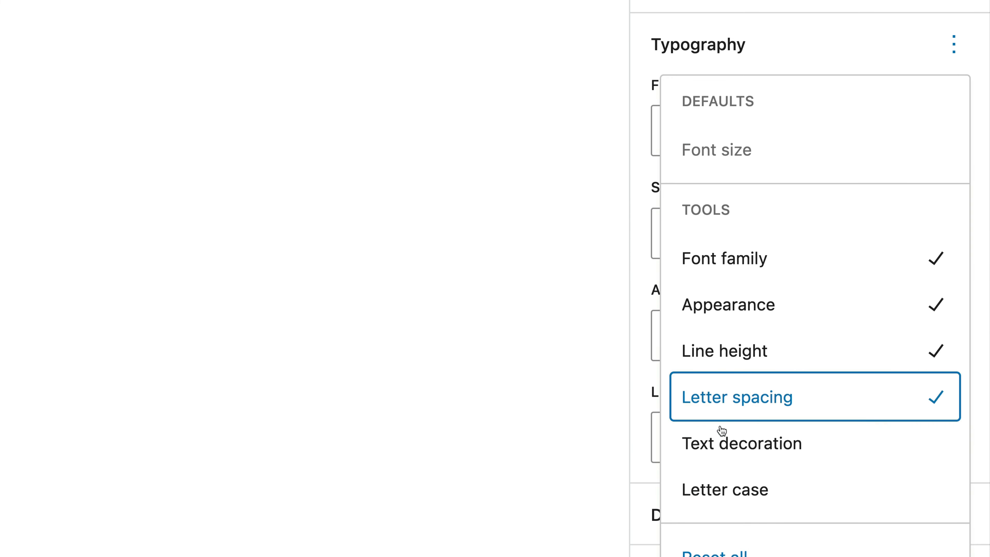